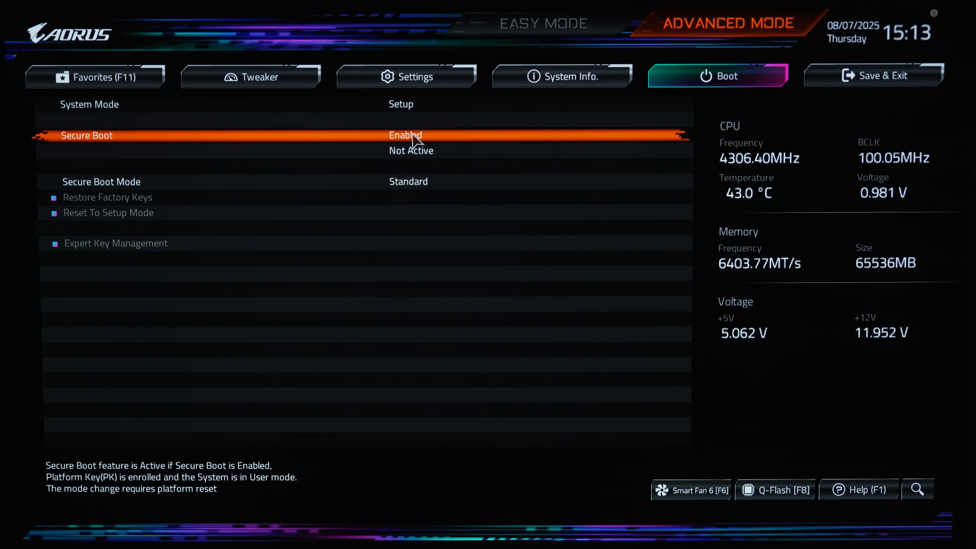
Run msinfo32 and confirm the summary shows BIOS Mode UEFI and Secure Boot State Off
click(405, 136)
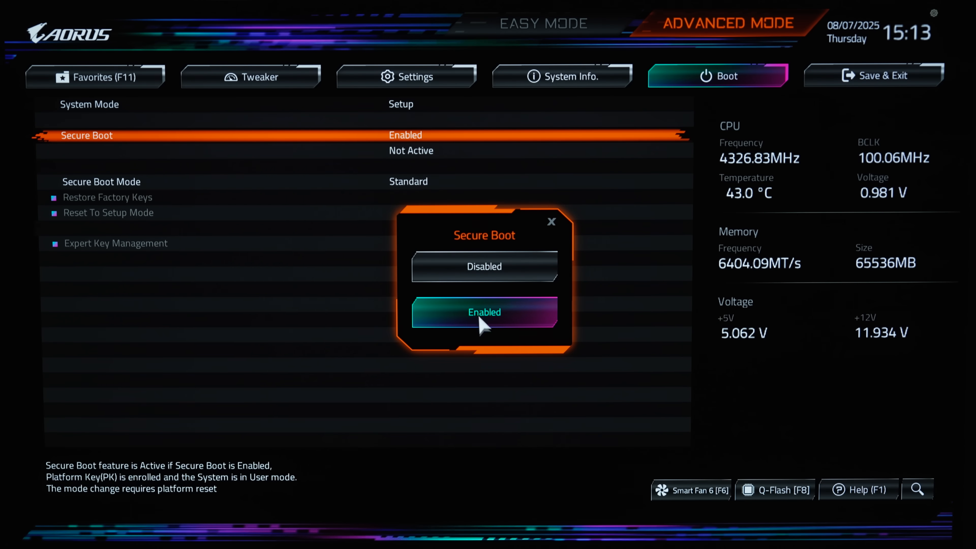
click(485, 312)
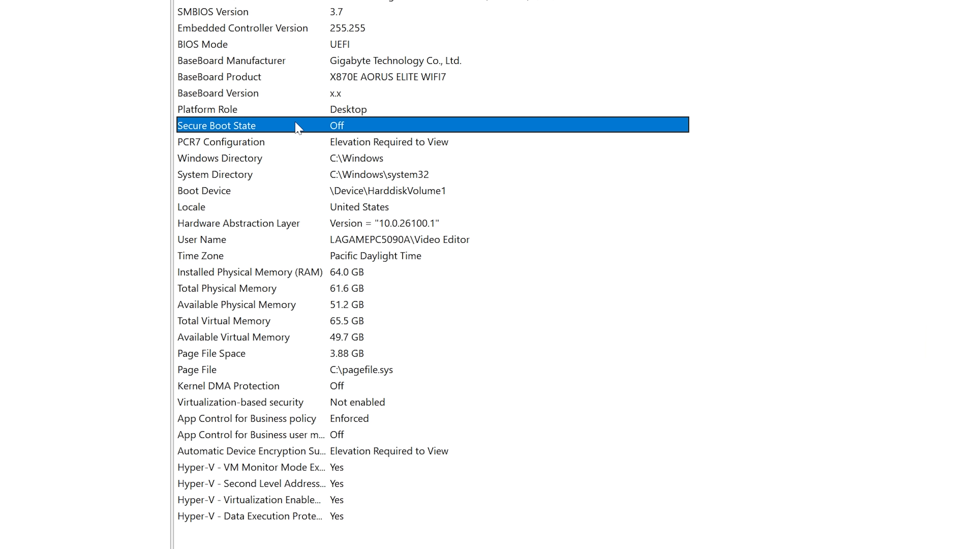
mouse_move(414, 39)
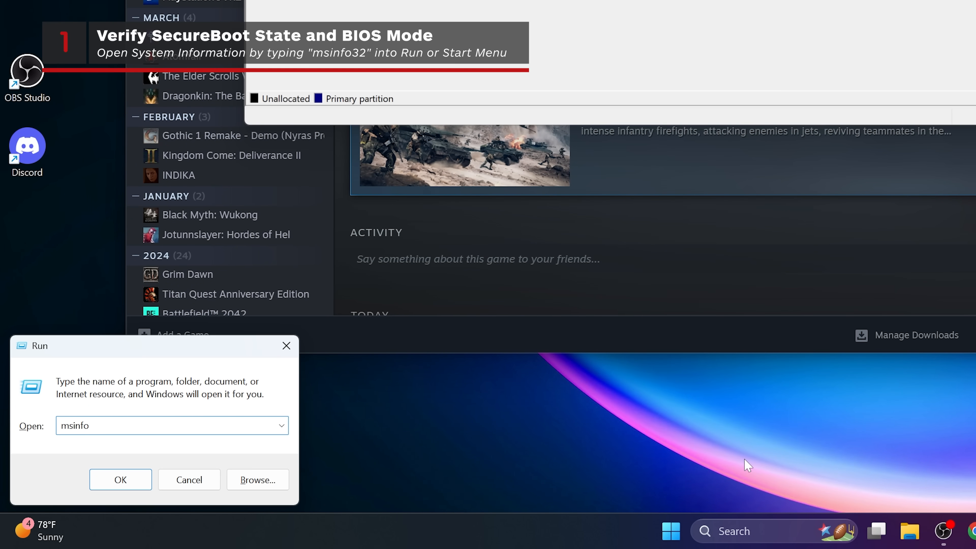
text(32)
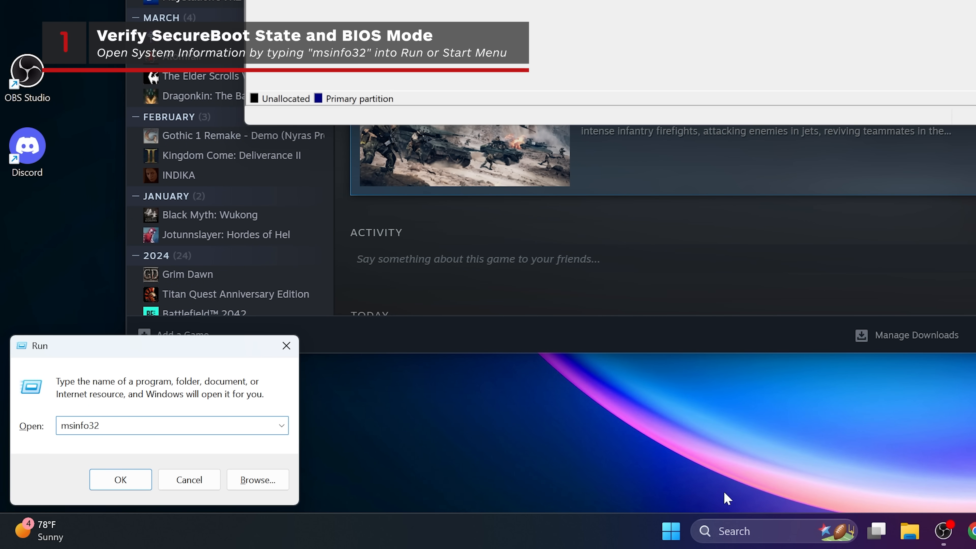
click(120, 479)
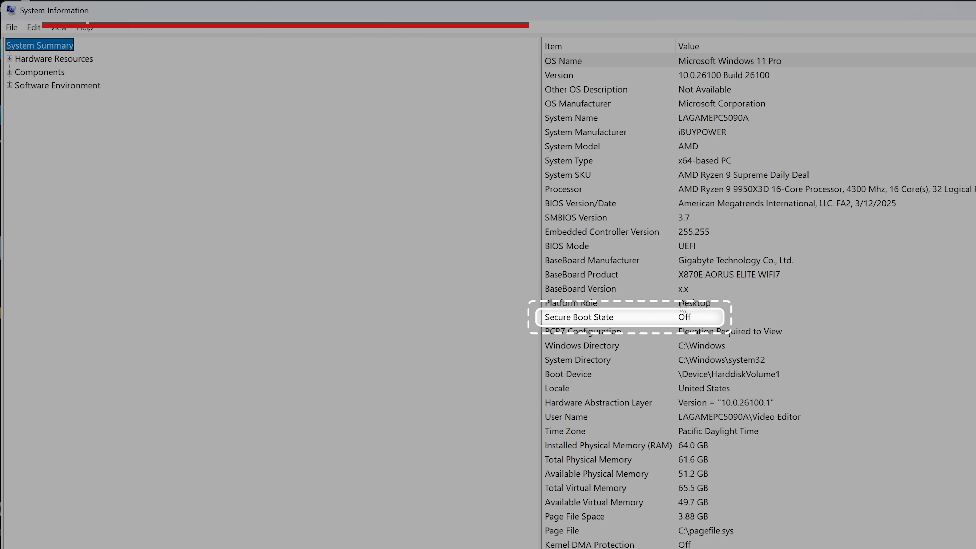
click(579, 317)
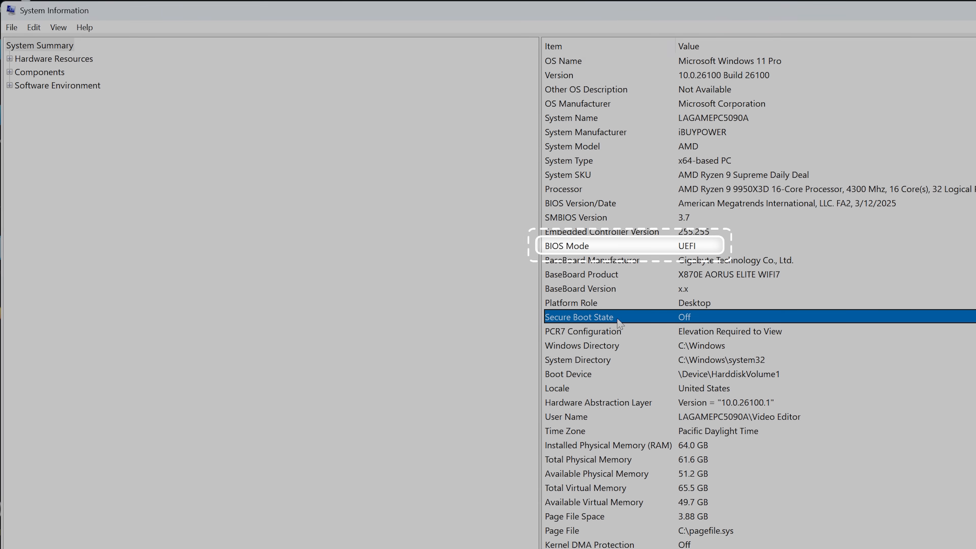
click(591, 245)
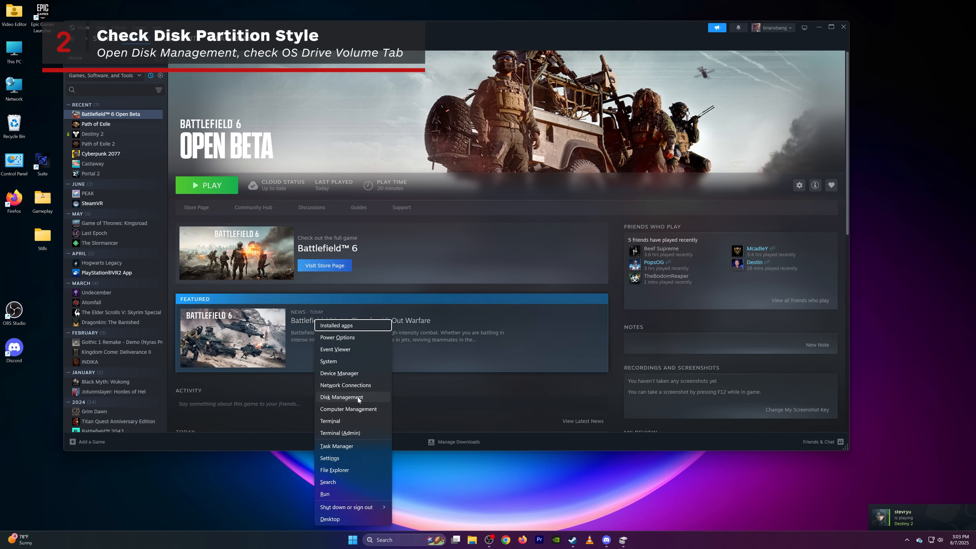
Open Disk 0's properties Volumes view in Disk Management, showing GUID Partition Table (GPT)
click(341, 397)
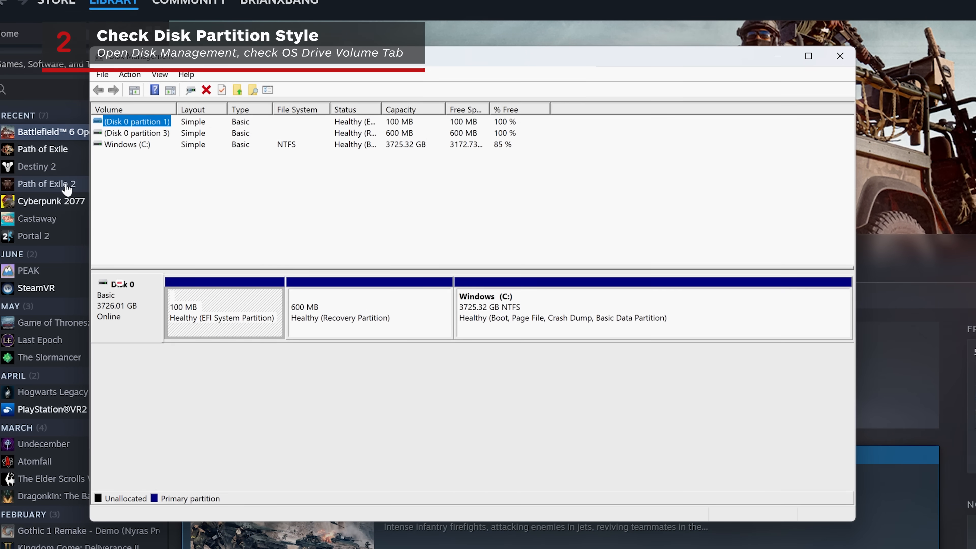
click(127, 144)
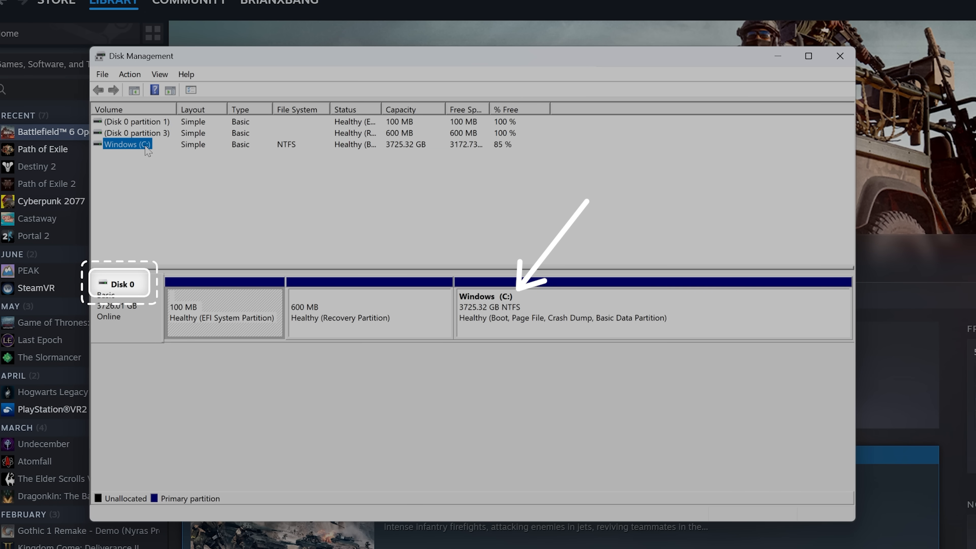
right_click(120, 284)
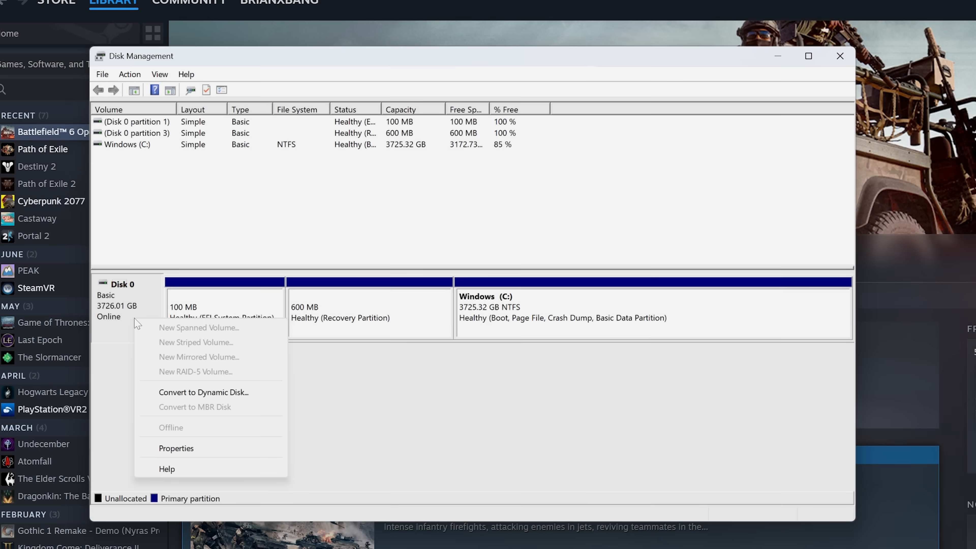
click(175, 449)
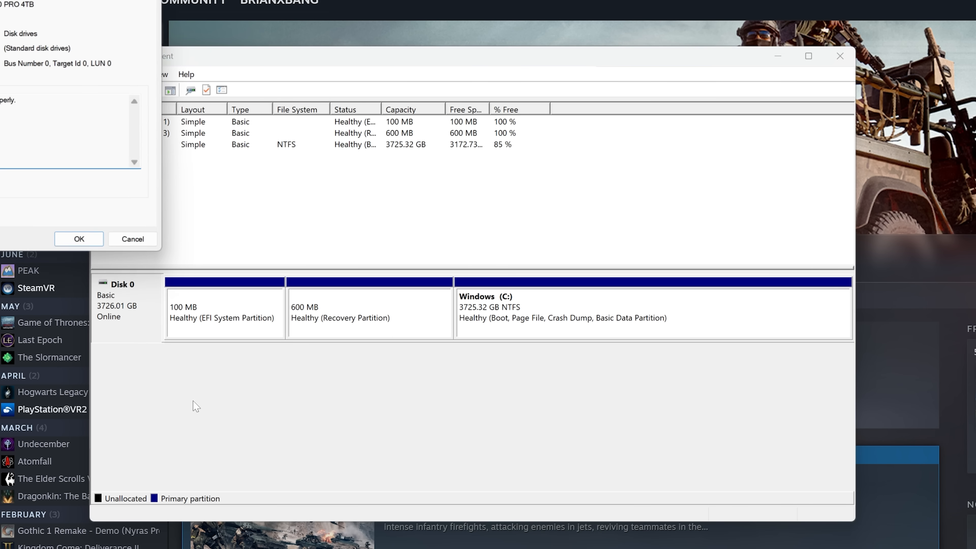
click(78, 238)
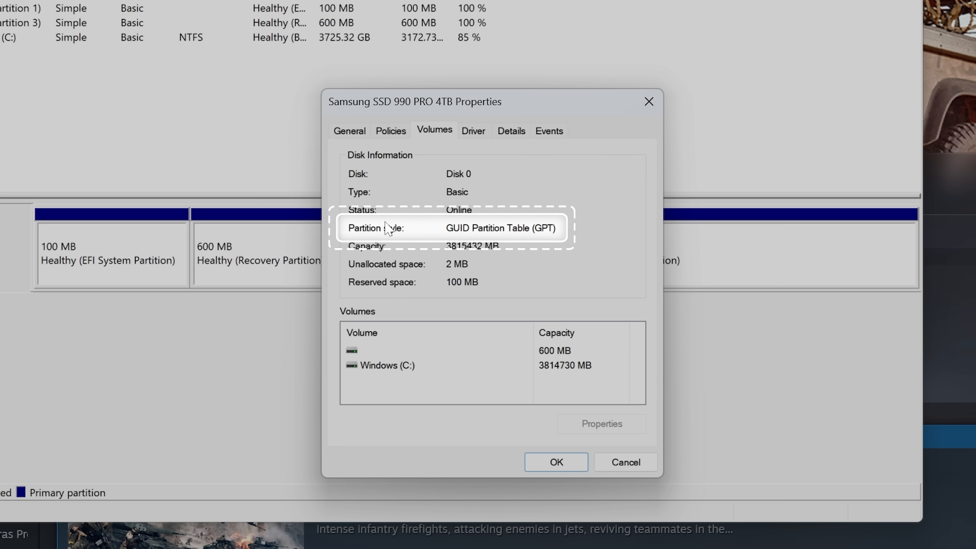
mouse_move(363, 233)
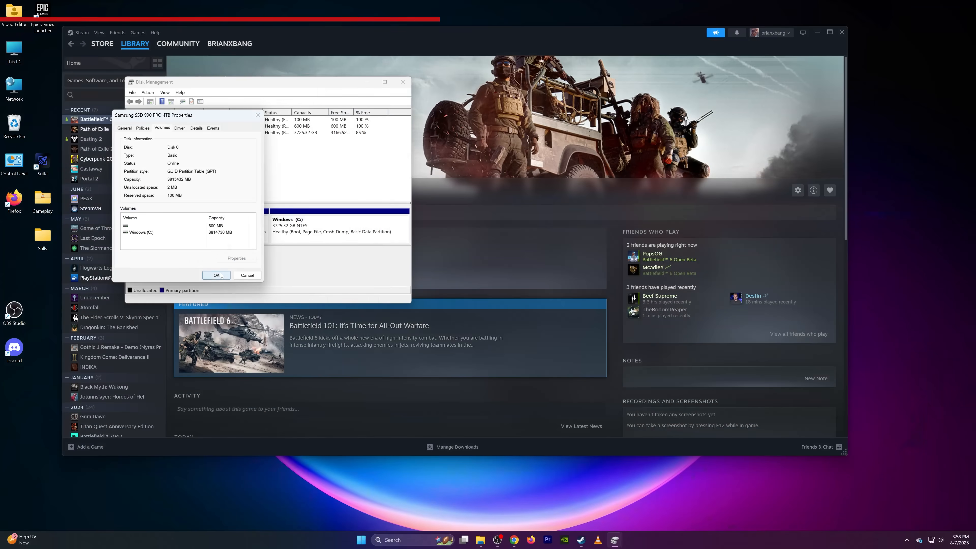
In an administrator Command Prompt, enter mbr2gpt /validate /disk:0 /allowFullOS without the stray character
click(216, 275)
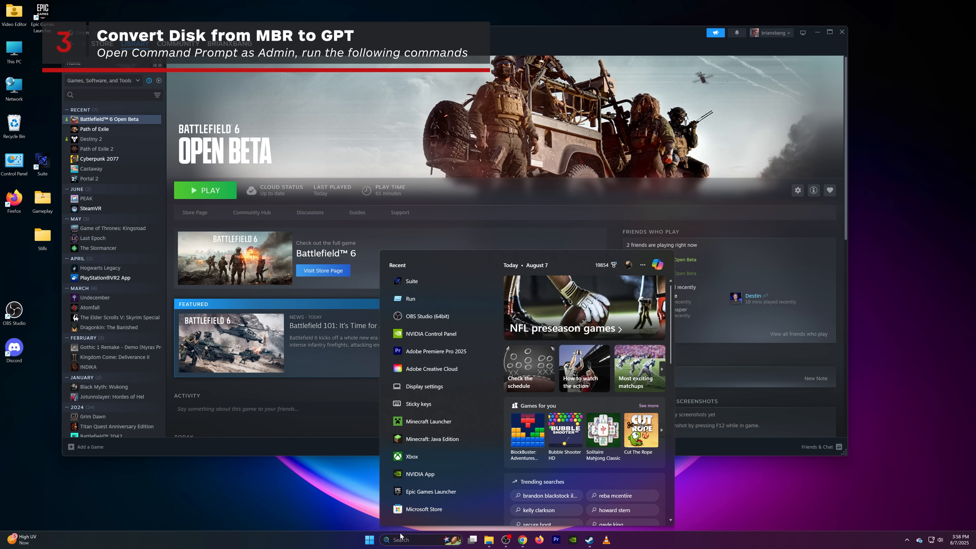
text(cmd)
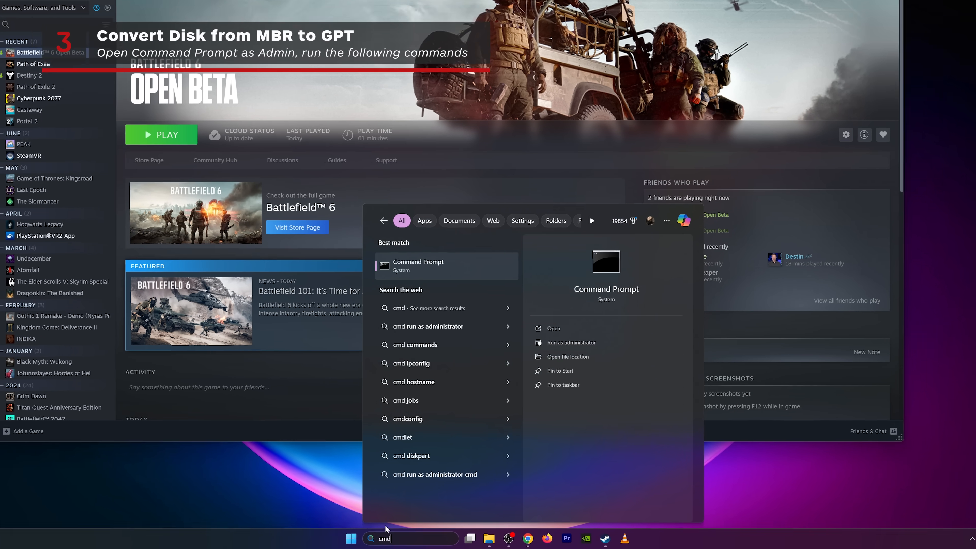
right_click(418, 266)
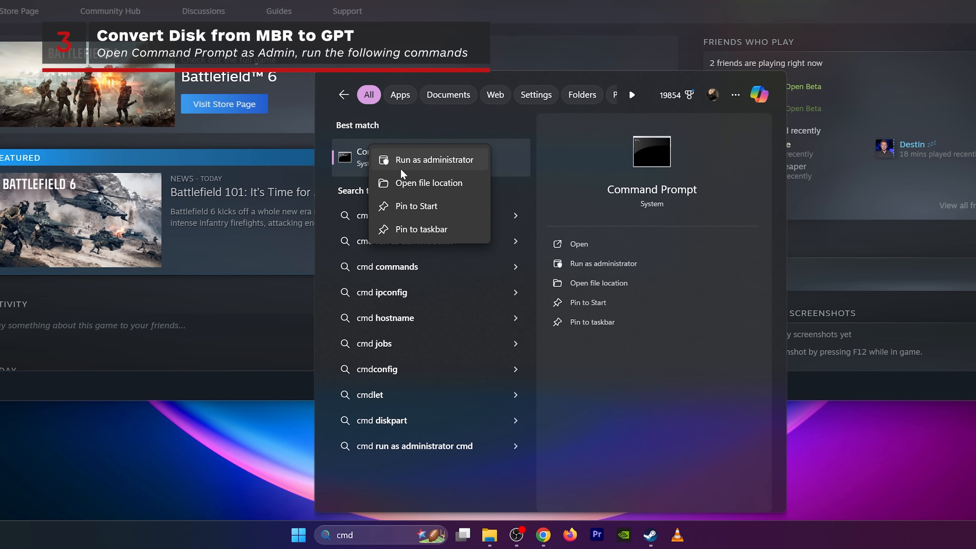
click(434, 159)
text(mbr2gpt /validate /disk:0  /allowFullOS)
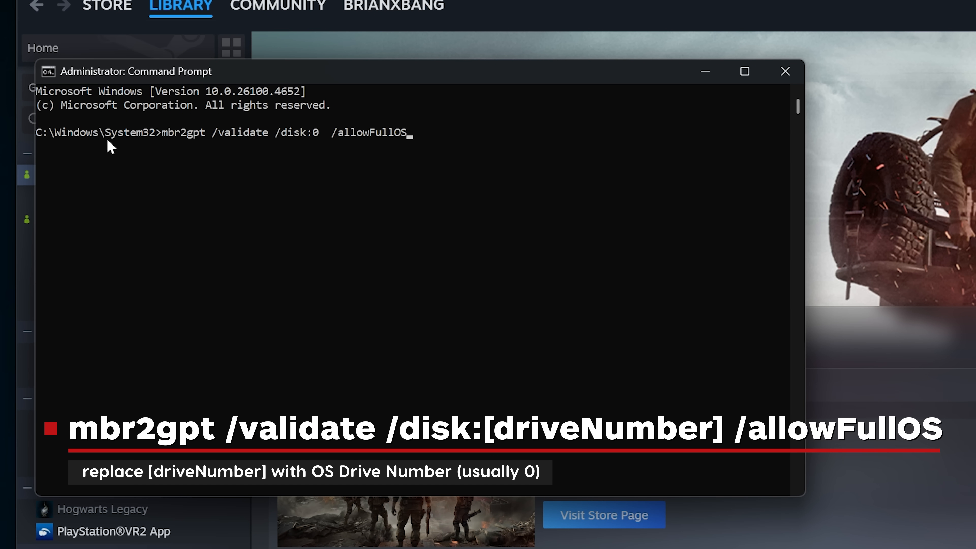
mouse_move(320, 142)
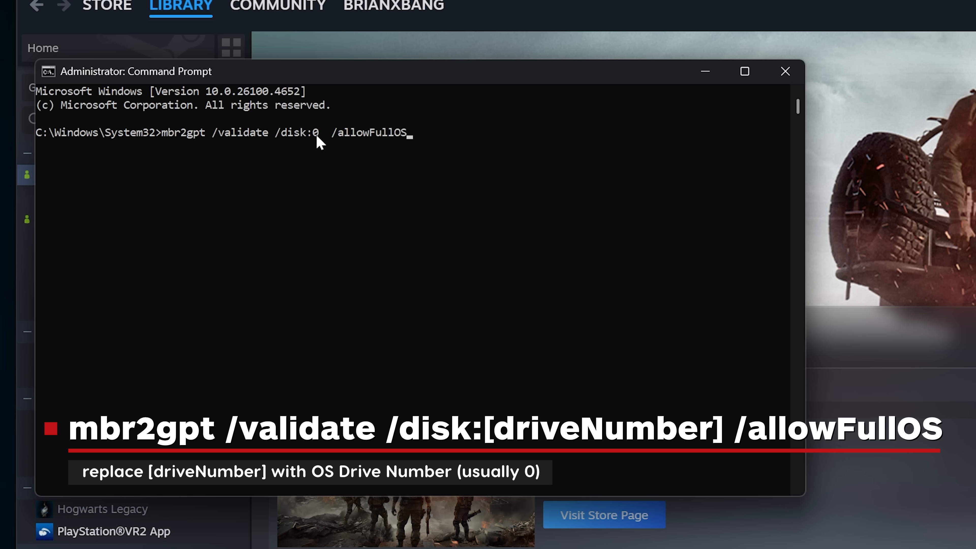
mouse_move(178, 148)
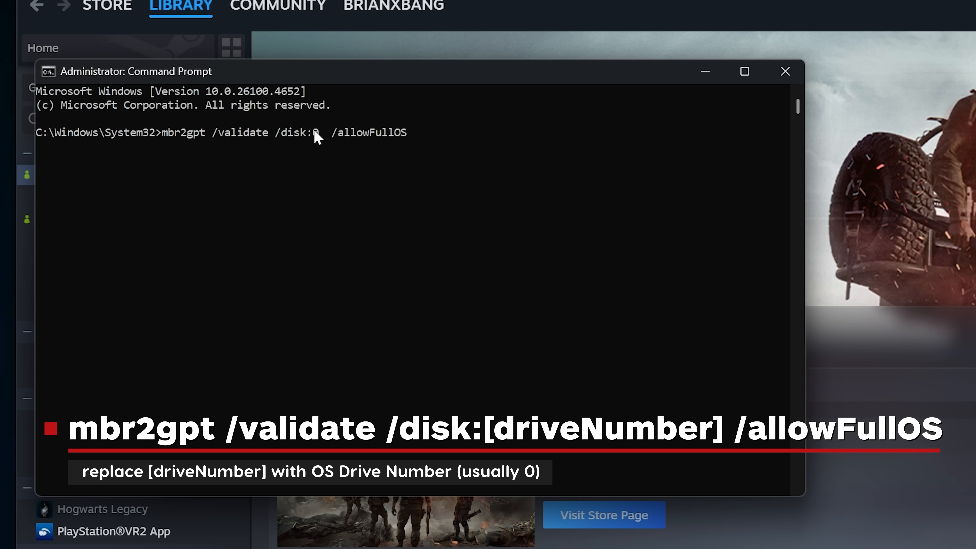
mouse_move(234, 143)
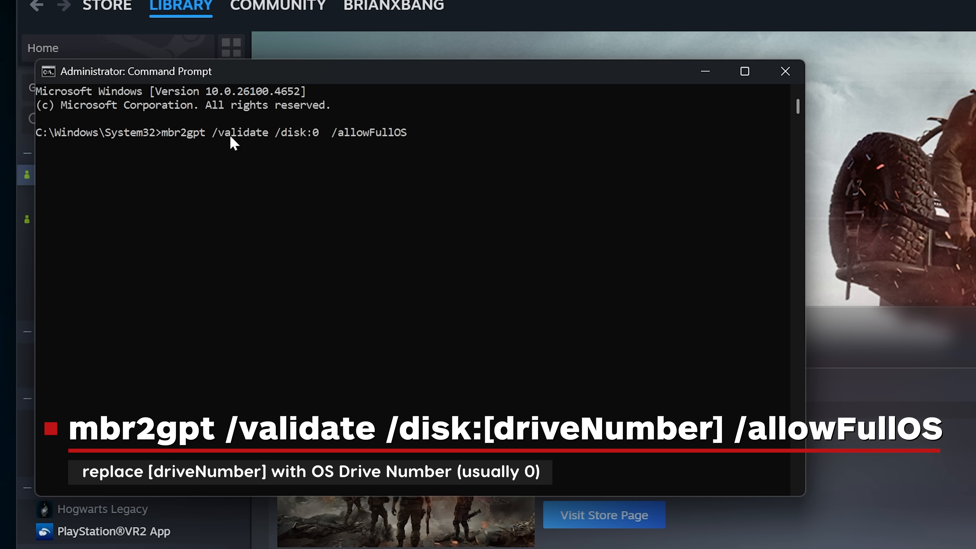
mouse_move(318, 142)
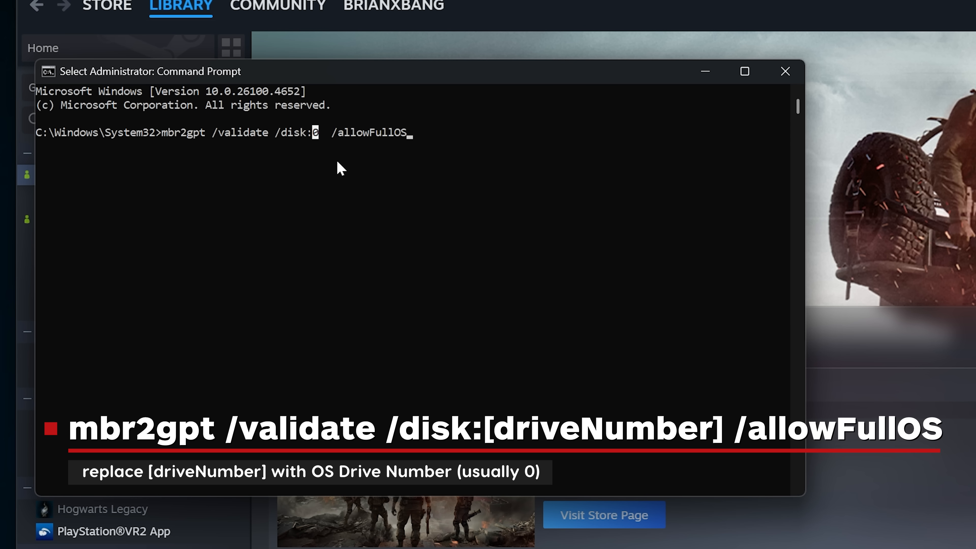
mouse_move(312, 144)
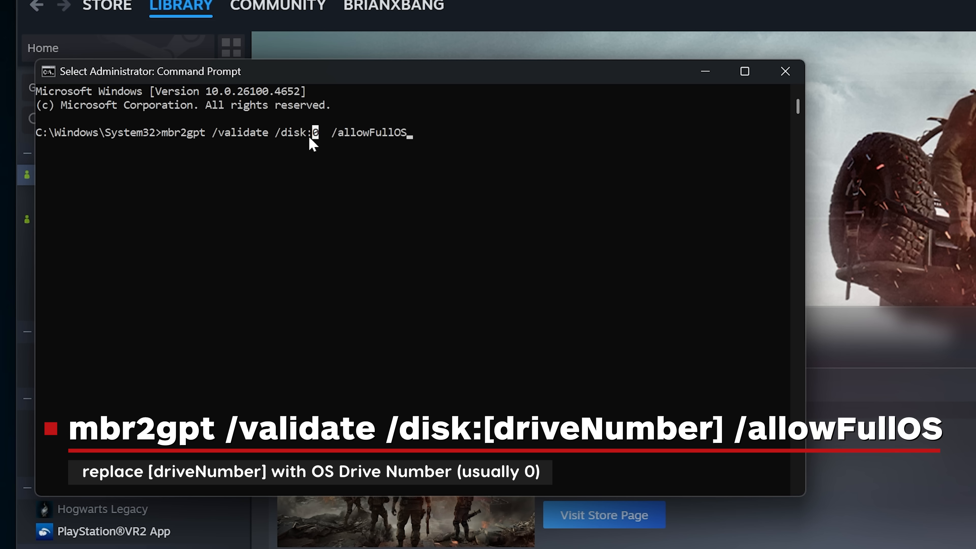
text(1)
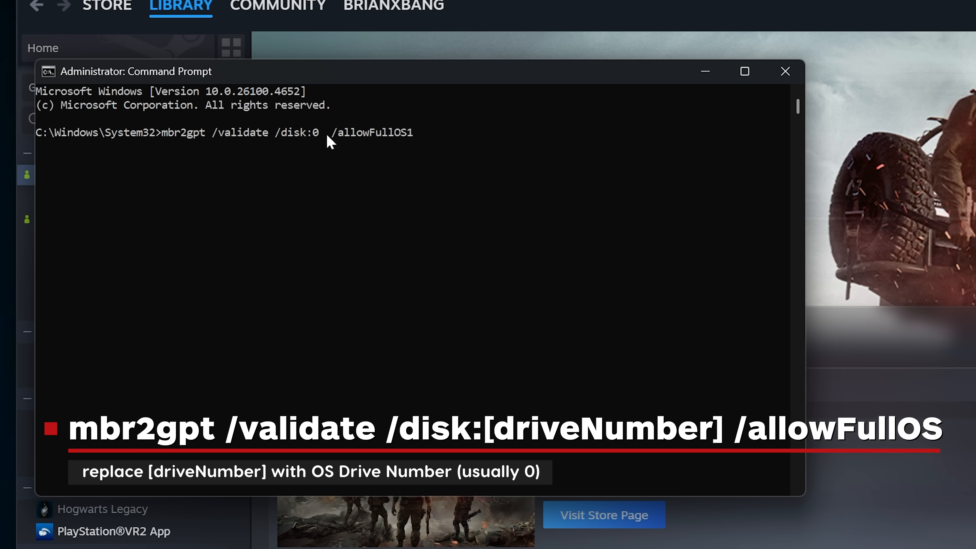
key(Backspace)
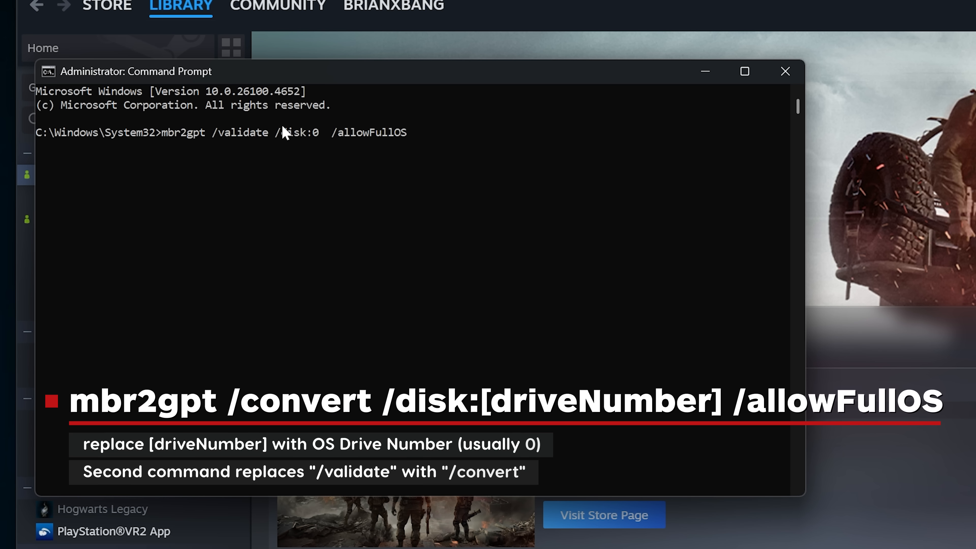
mouse_move(319, 143)
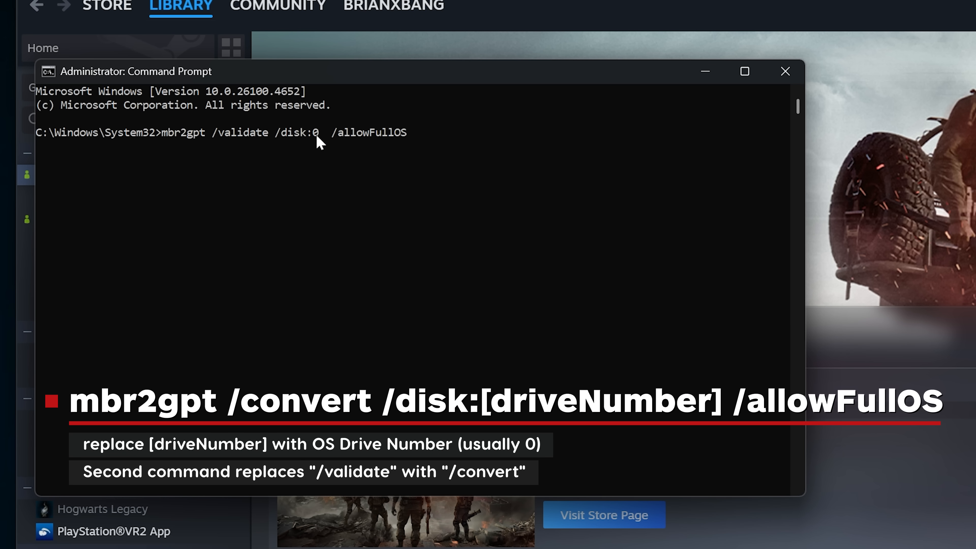
mouse_move(228, 140)
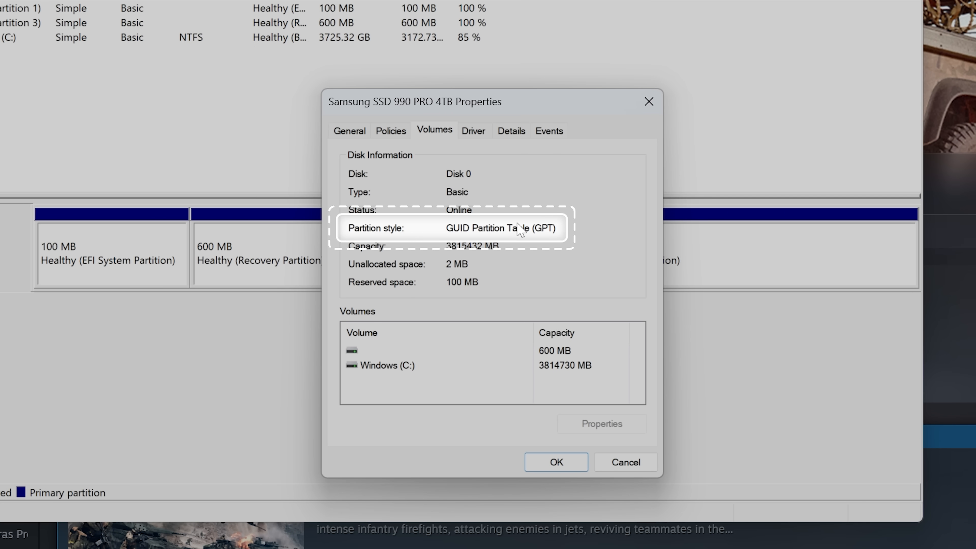
mouse_move(361, 234)
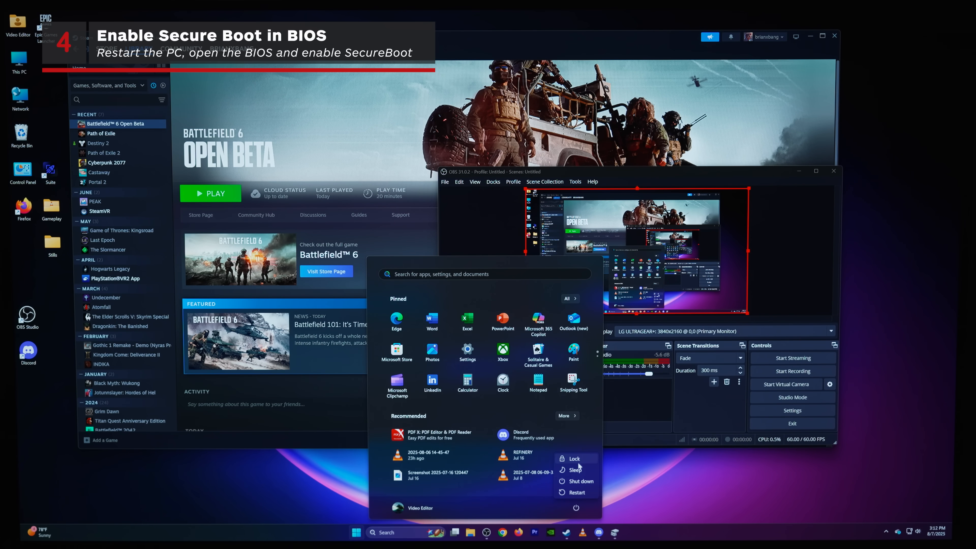
Restart the PC from the Start menu to boot into the BIOS
click(574, 492)
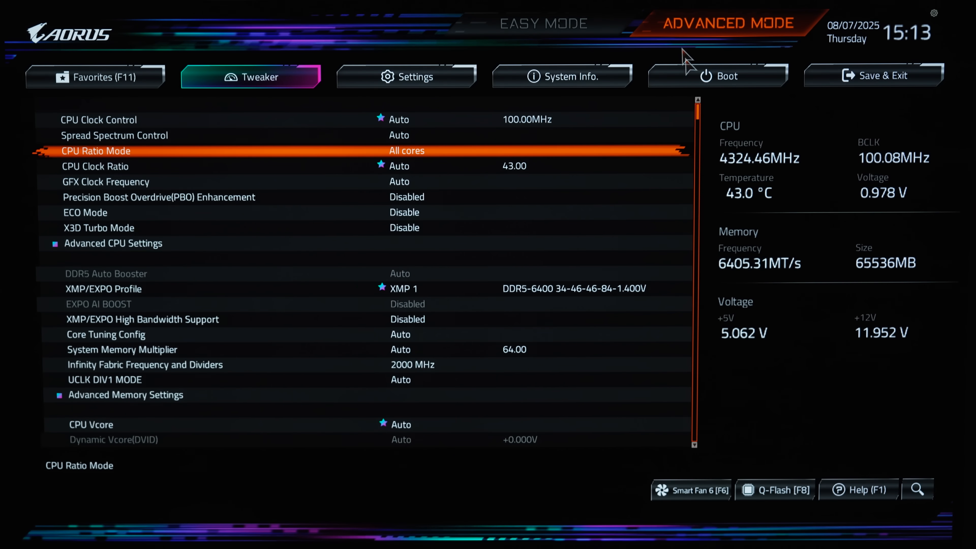
On the Boot page's Secure Boot settings, switch Secure Boot Mode from Standard to Custom
click(716, 75)
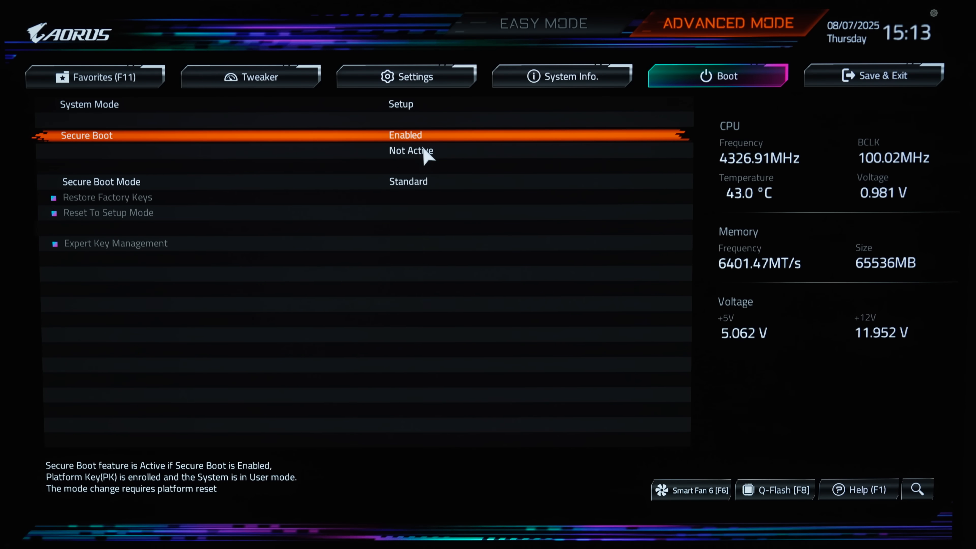
click(405, 181)
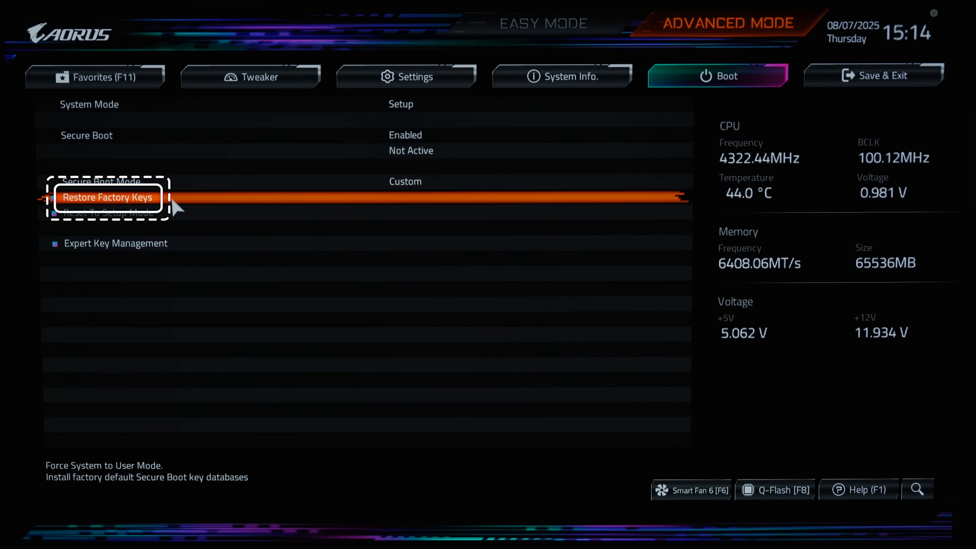
Restore Factory Keys without resetting, then Save & Exit Setup to reboot with Secure Boot Active
click(108, 197)
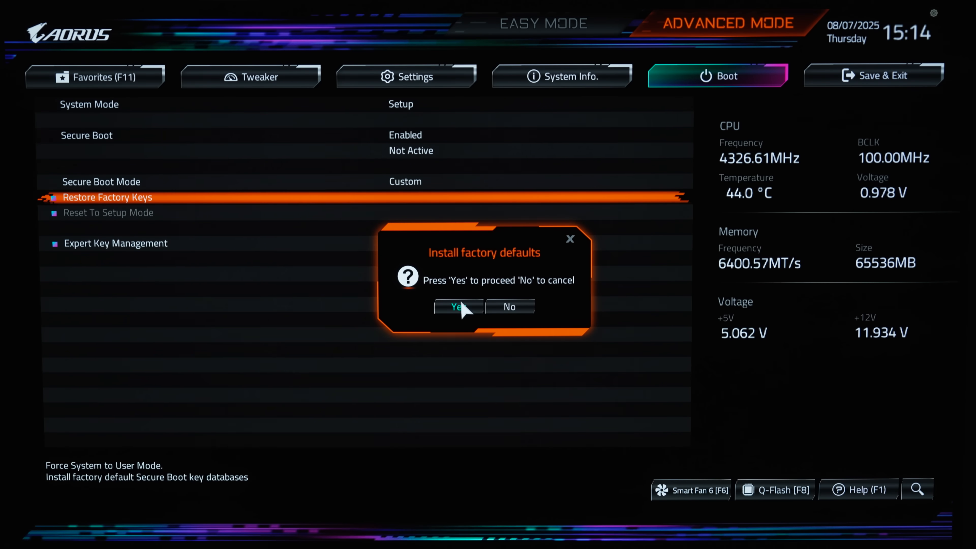
click(458, 306)
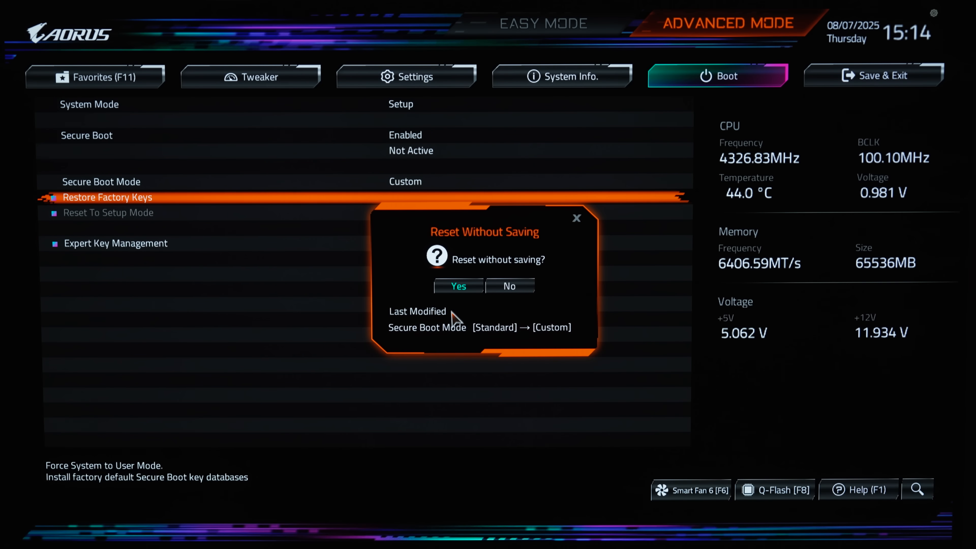
click(458, 285)
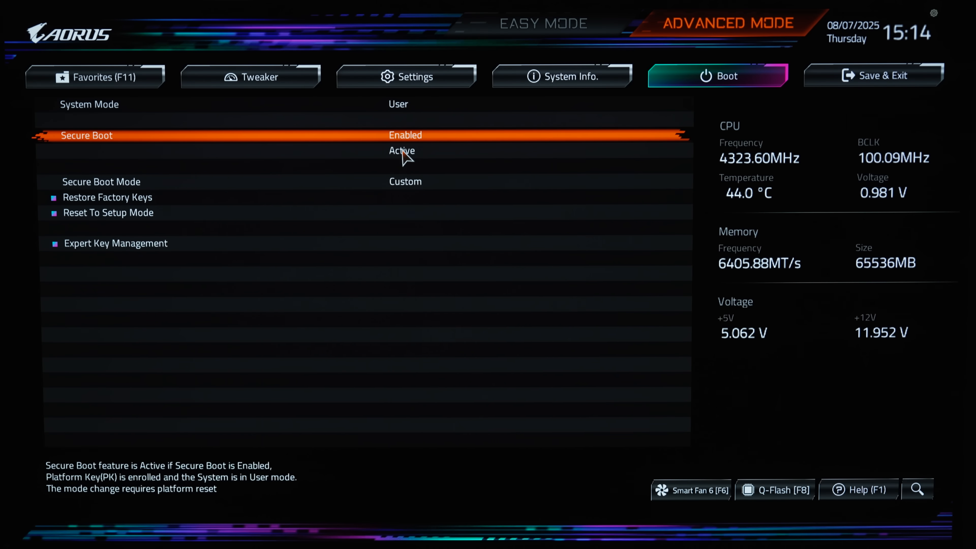
mouse_move(361, 196)
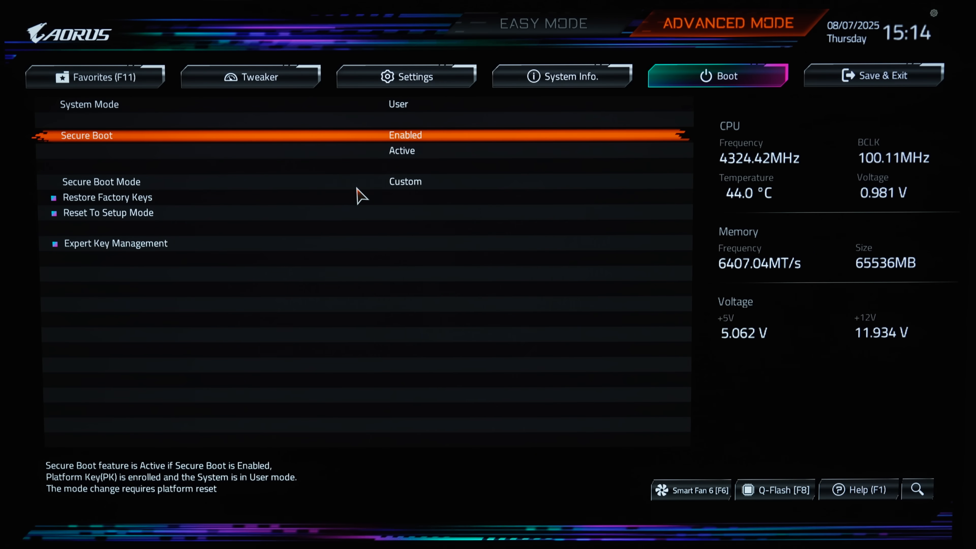
click(872, 75)
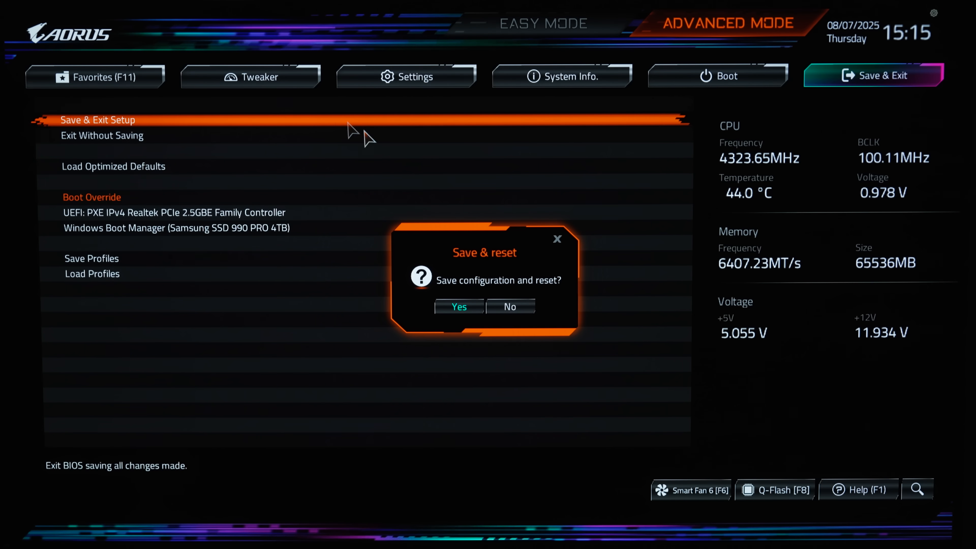
mouse_move(466, 314)
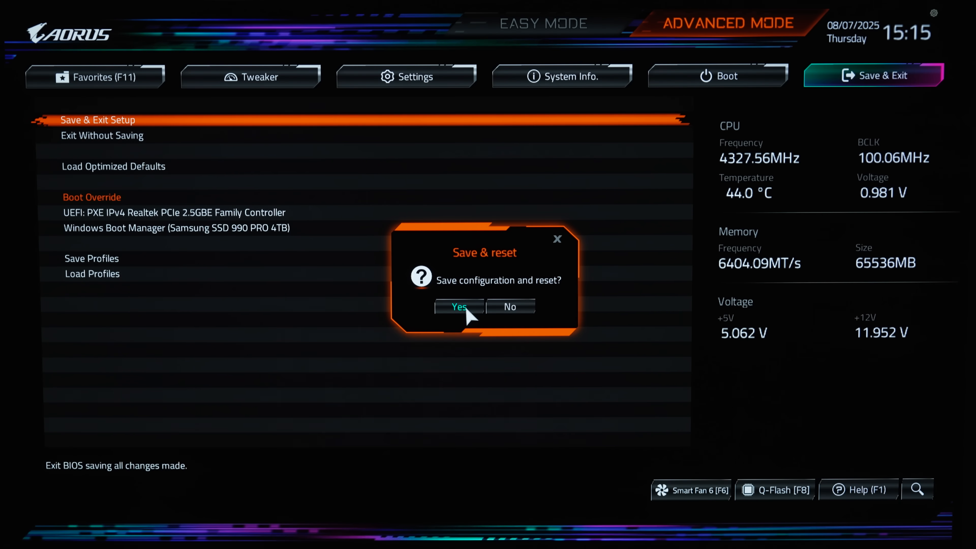
click(457, 306)
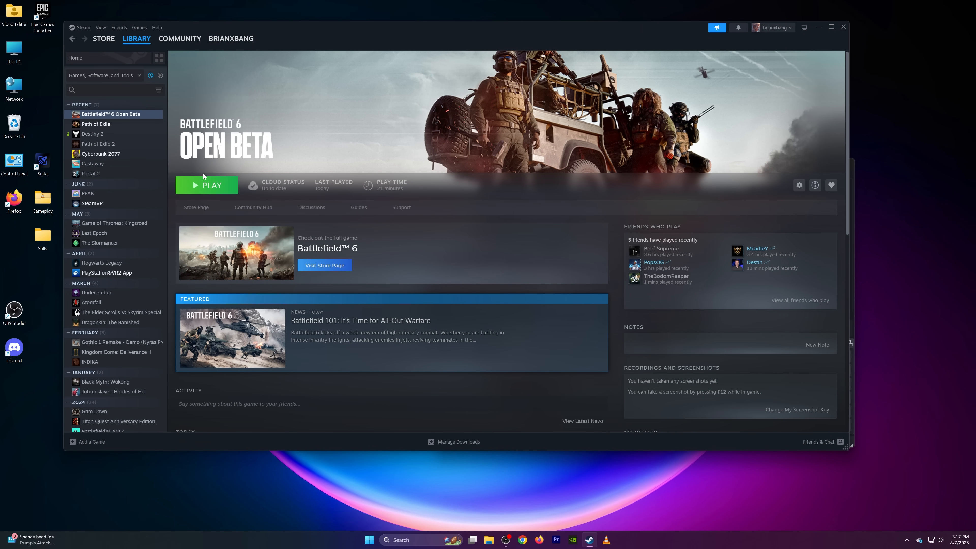
Launch Battlefield 6 Open Beta from the Steam Library
click(207, 185)
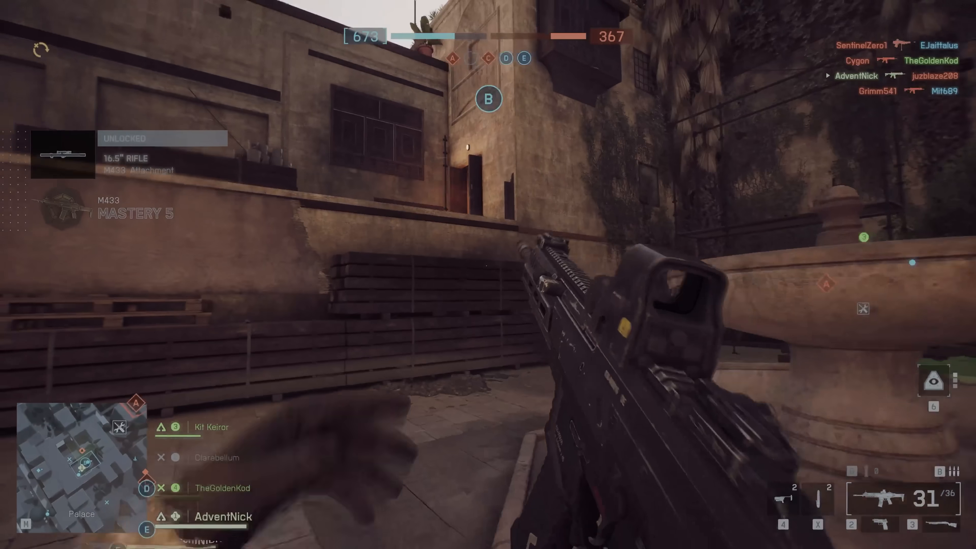
Fire at enemies during the multiplayer round on the Palace map
click(488, 275)
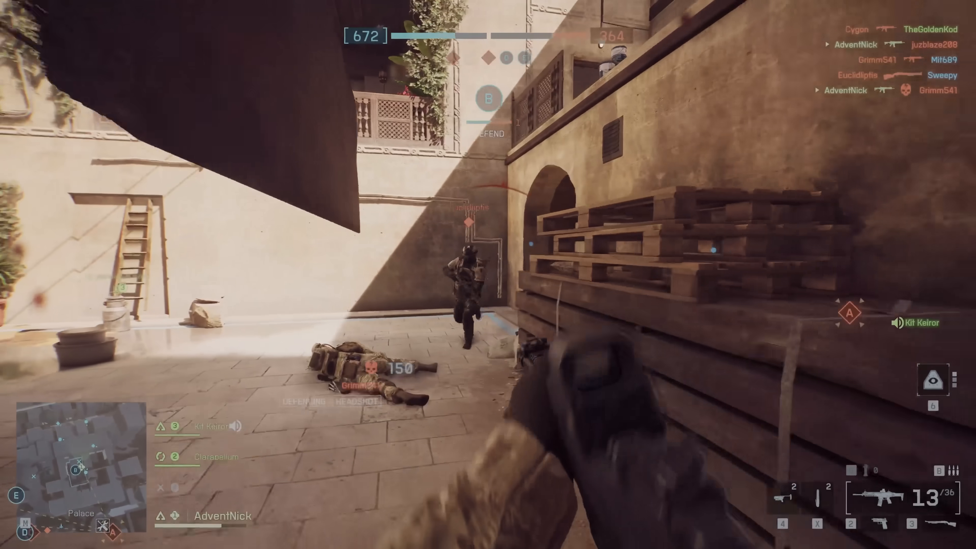
click(487, 274)
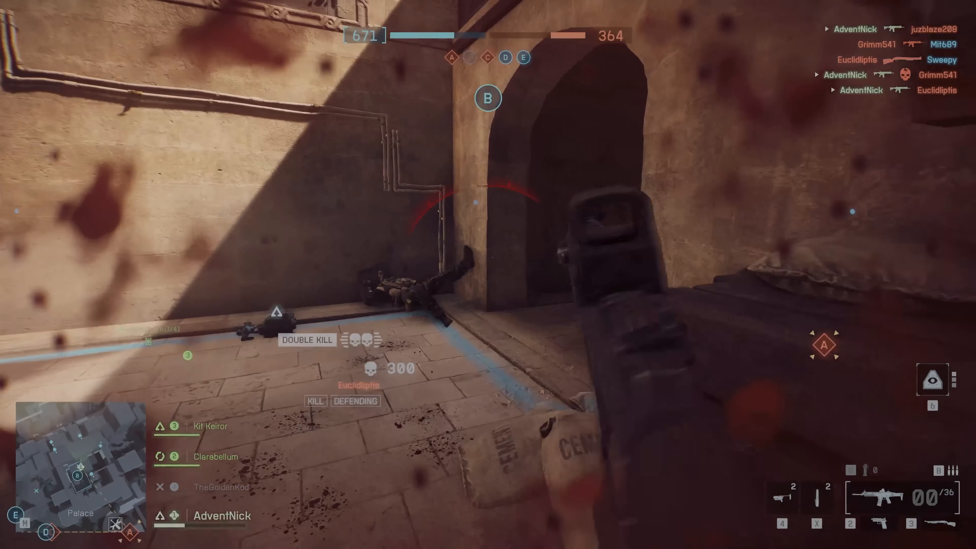